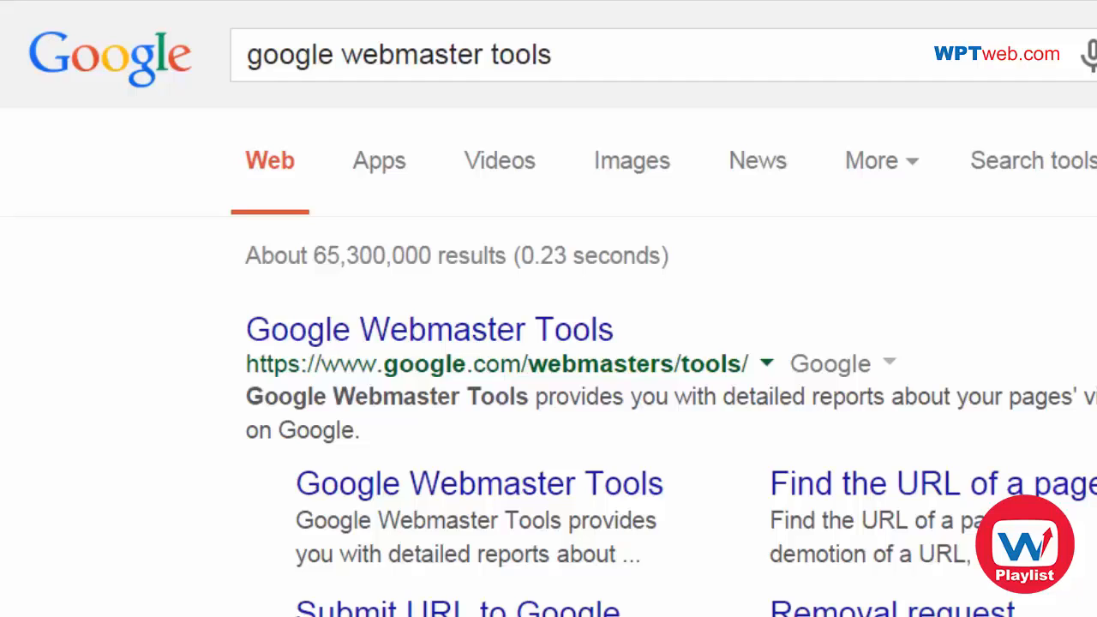
mouse_move(164, 288)
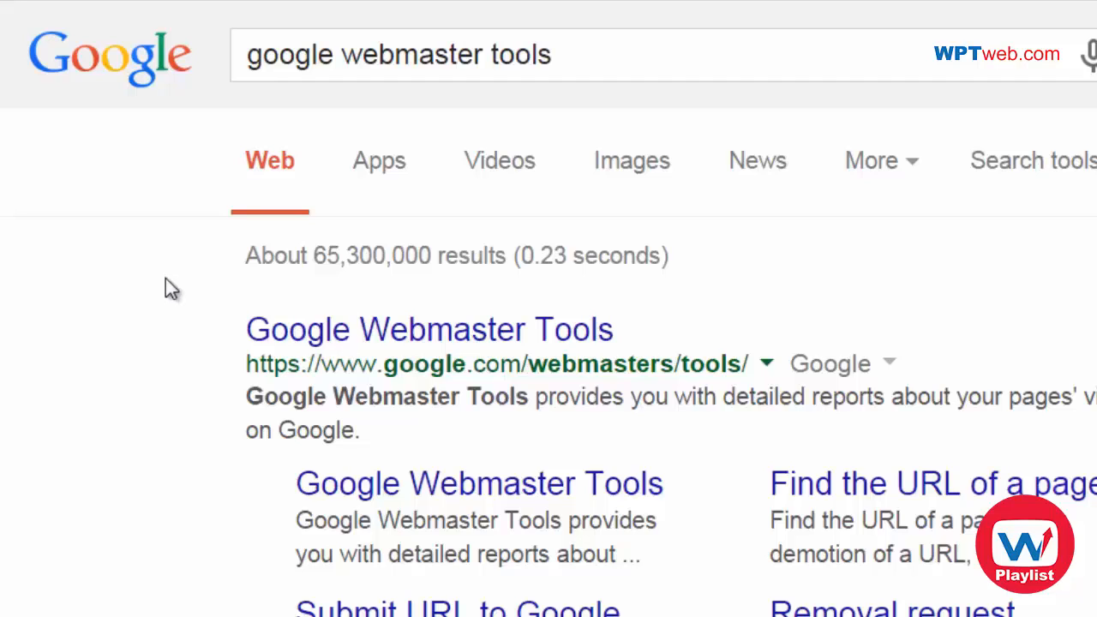
mouse_move(363, 384)
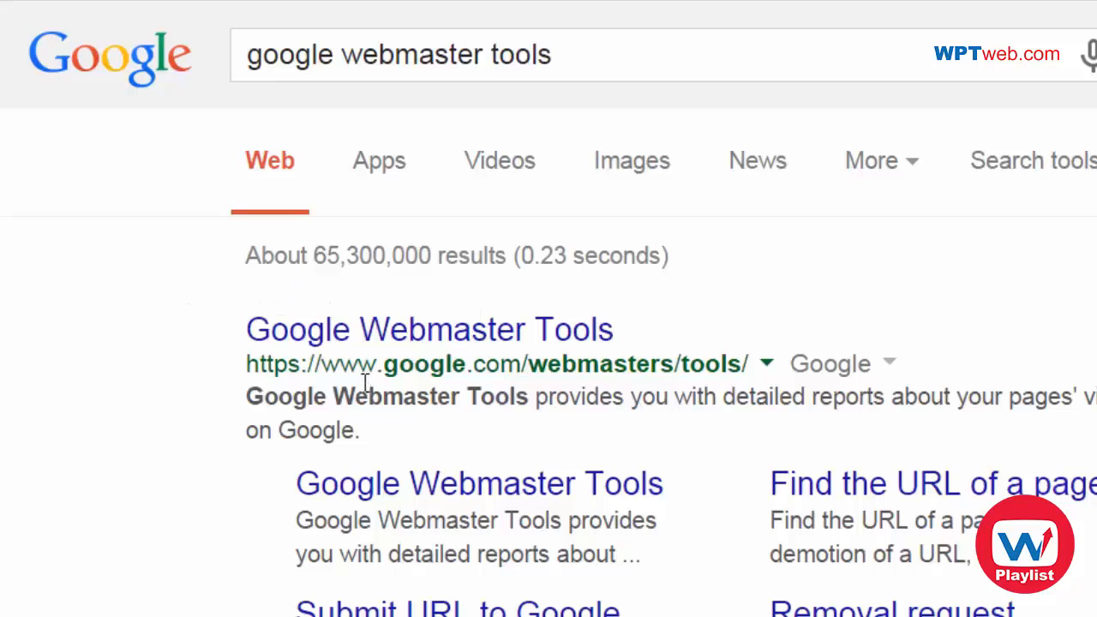
mouse_move(513, 346)
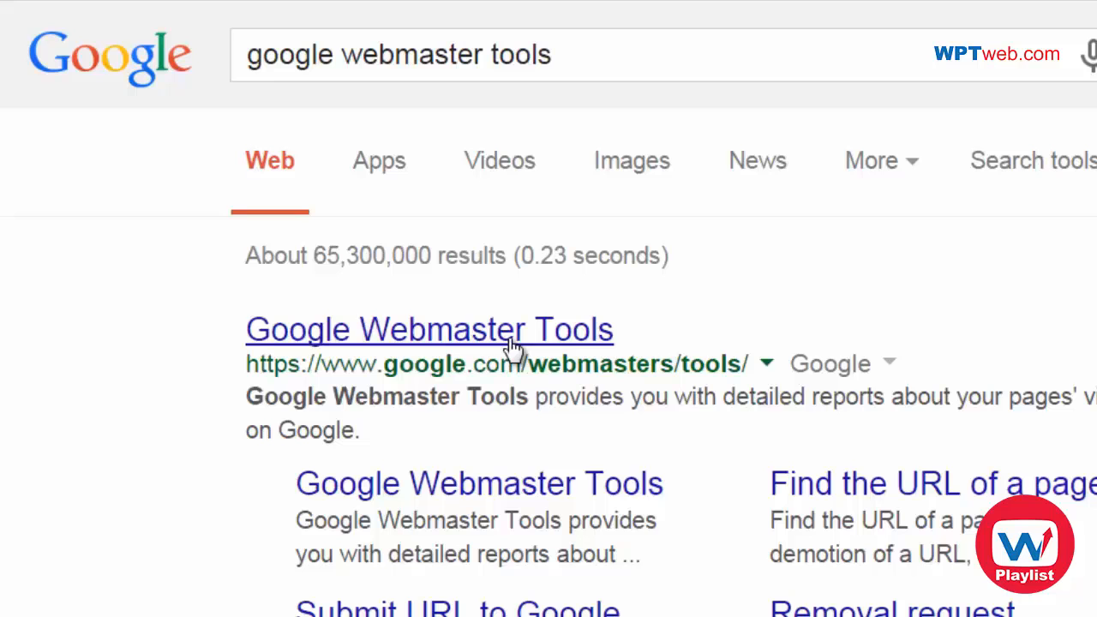
- Go to Google Webmaster Tools and start adding a new site to manage
left_click(428, 329)
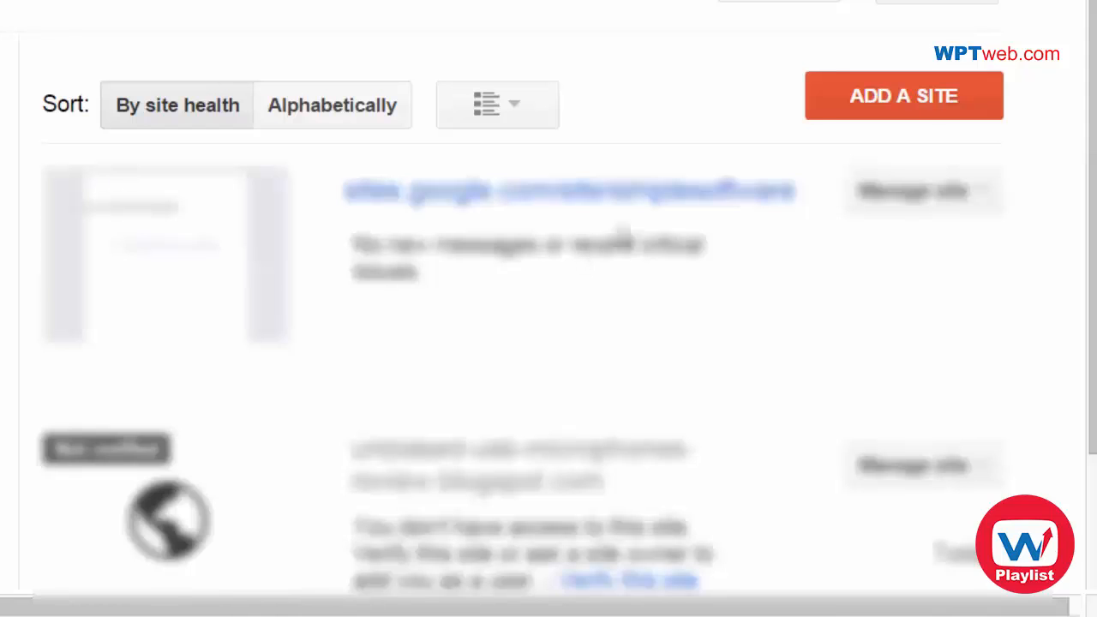
mouse_move(723, 106)
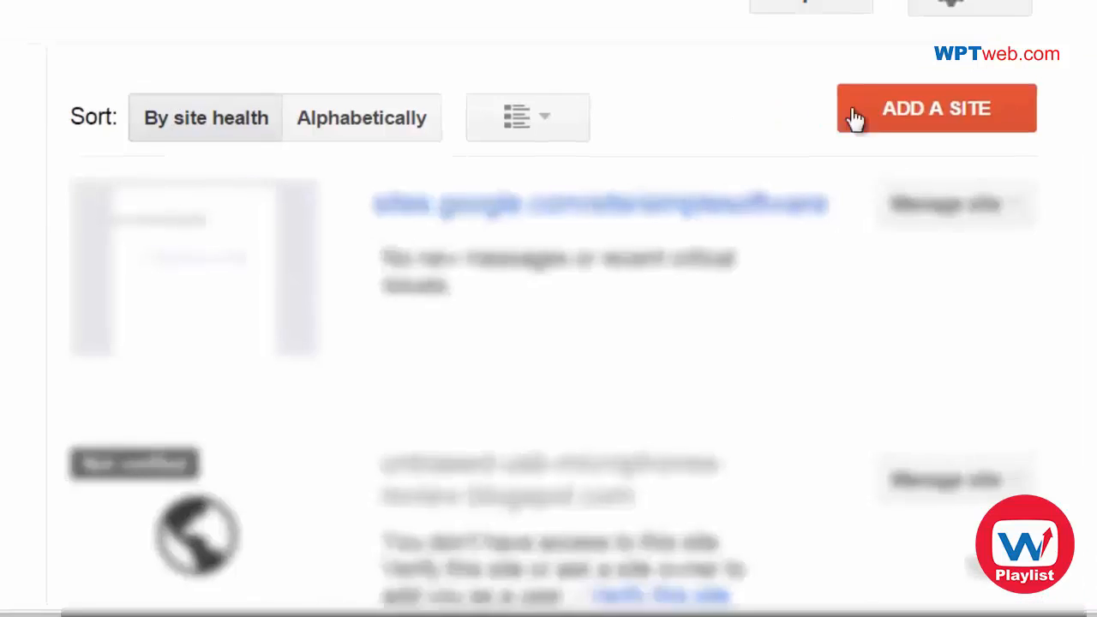
left_click(935, 108)
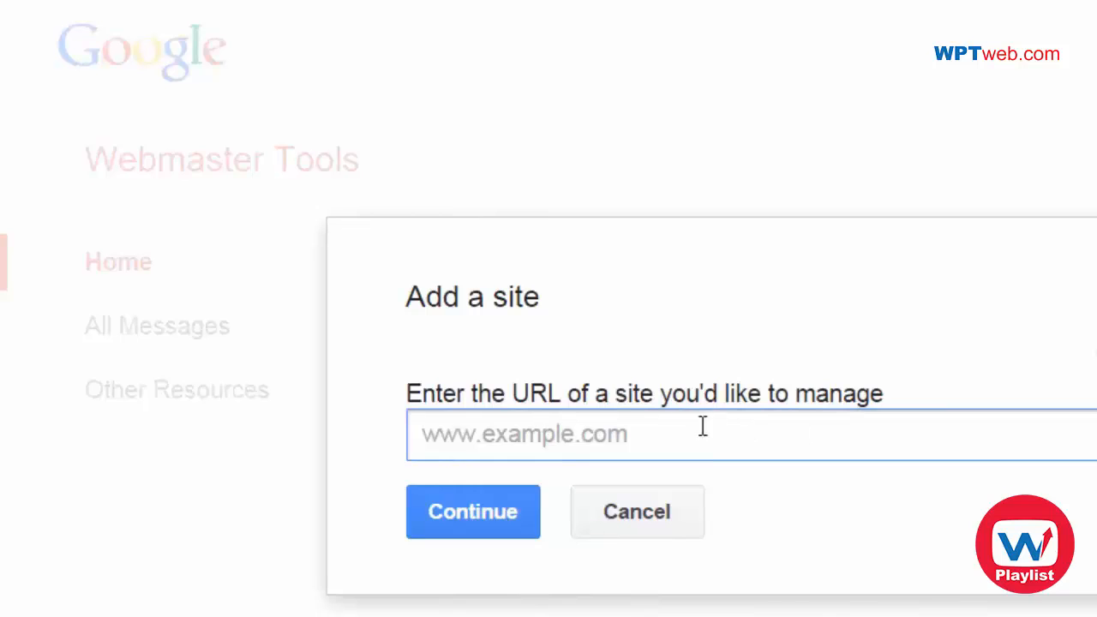
- Submit checkthisoutrightnow.net/kwptest and select the address where the HTML verification file goes
left_click(473, 510)
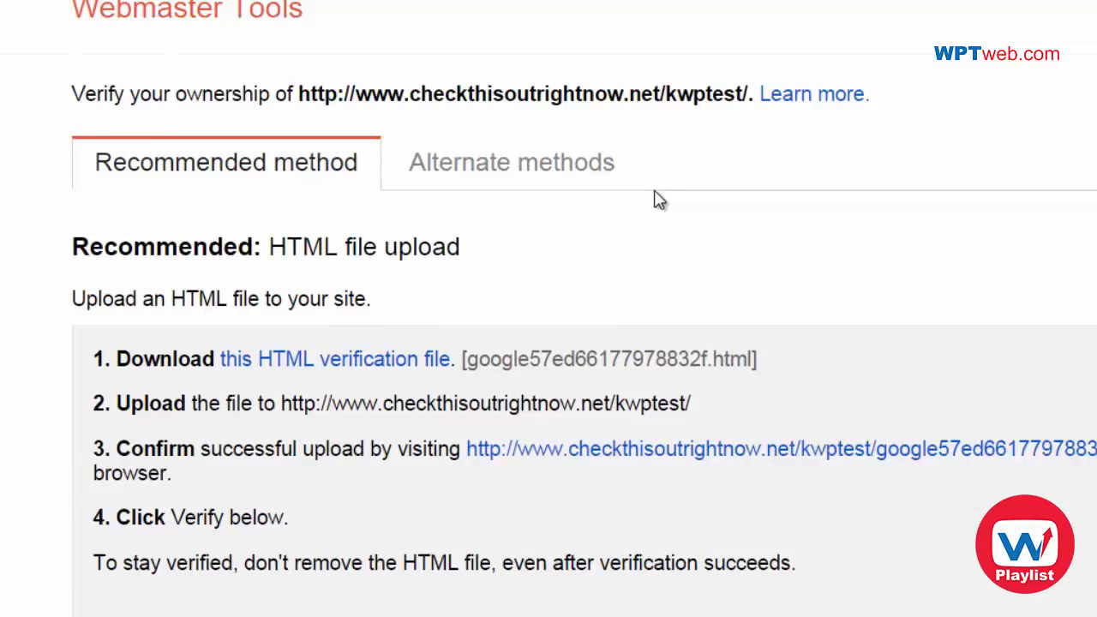
mouse_move(603, 240)
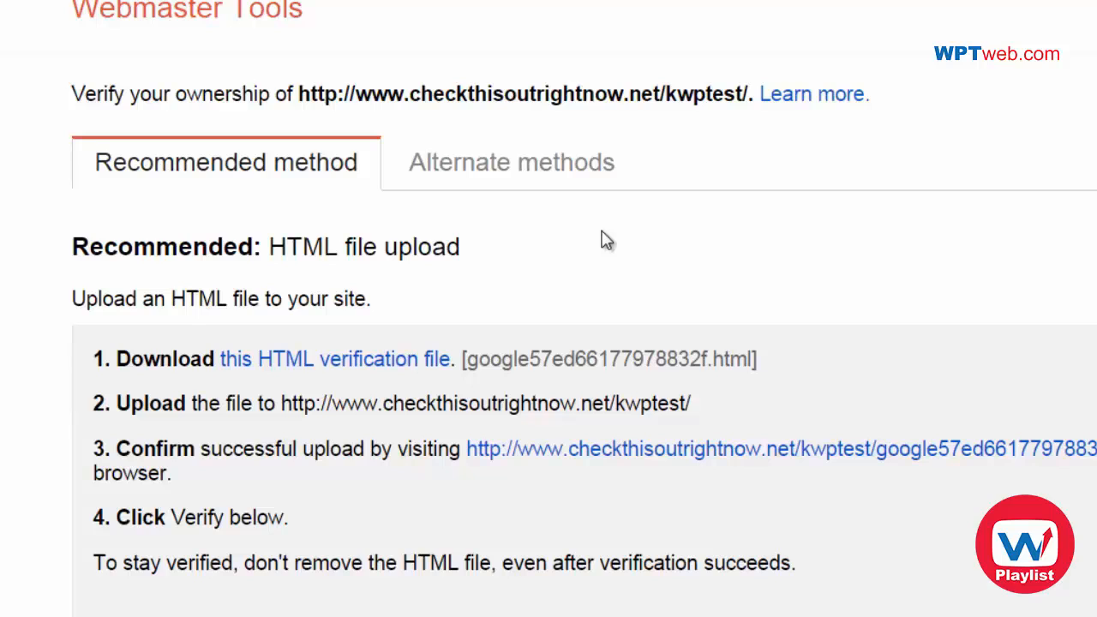
mouse_move(397, 250)
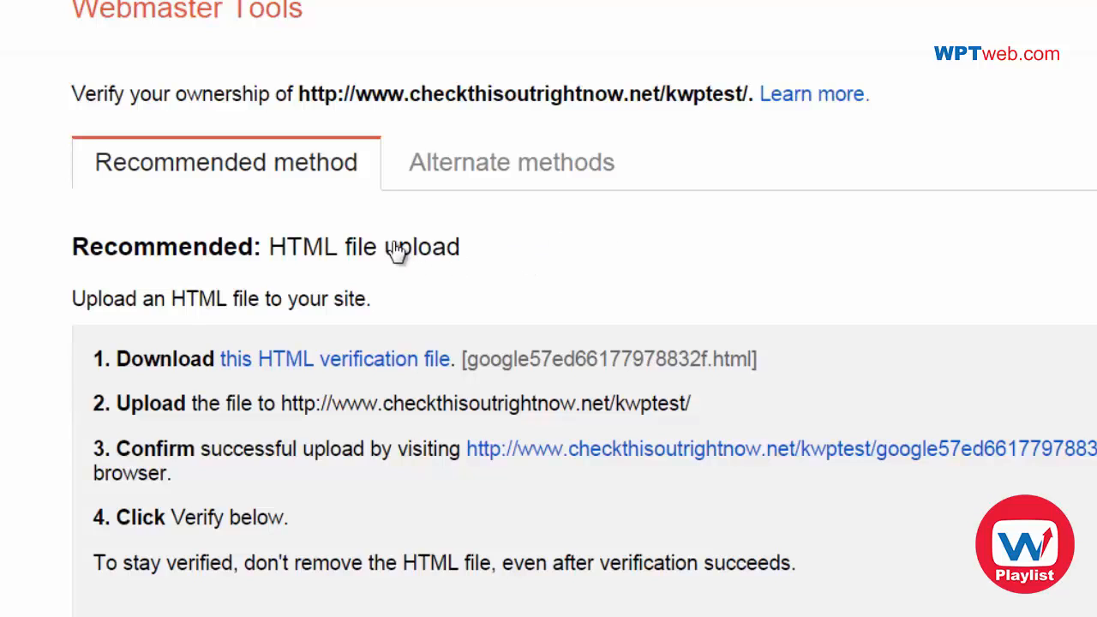
scroll("down", 3)
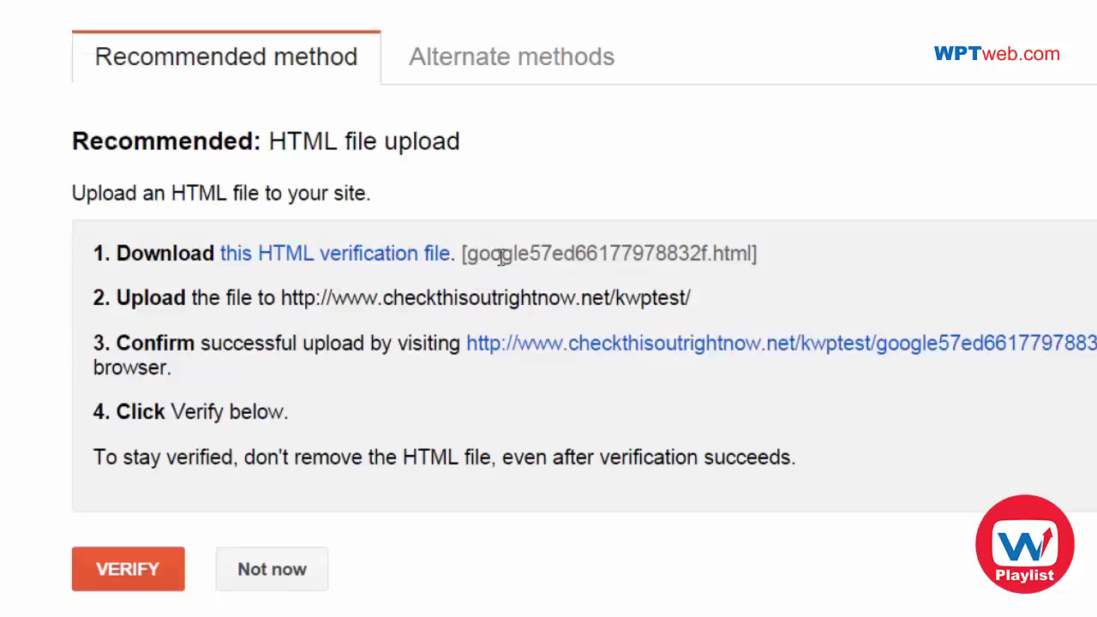
left_click_drag(281, 298, 689, 298)
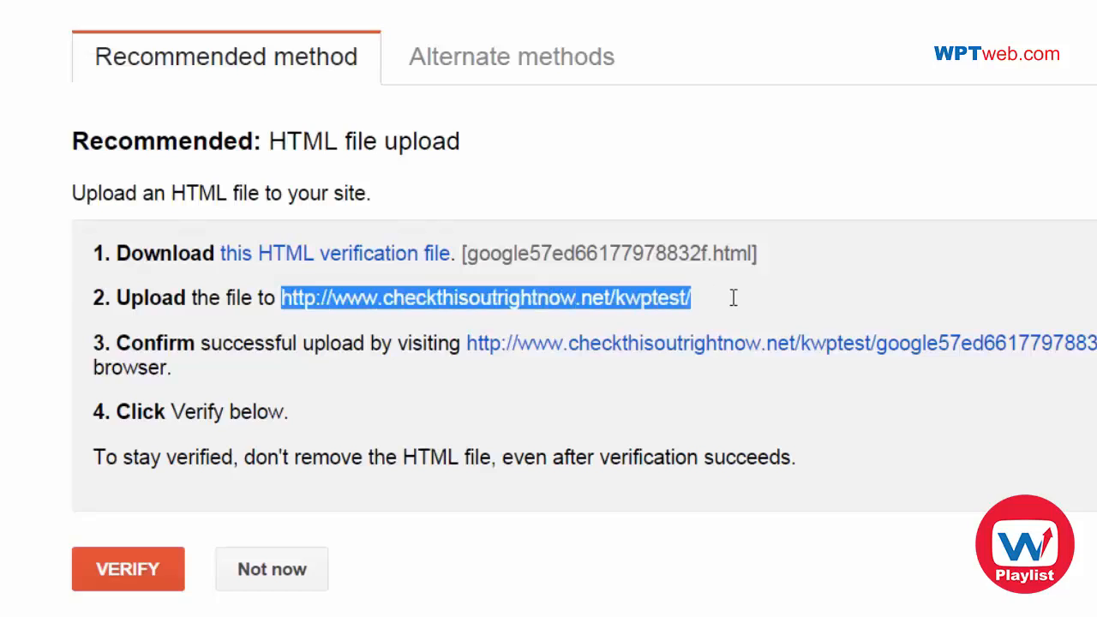
mouse_move(462, 322)
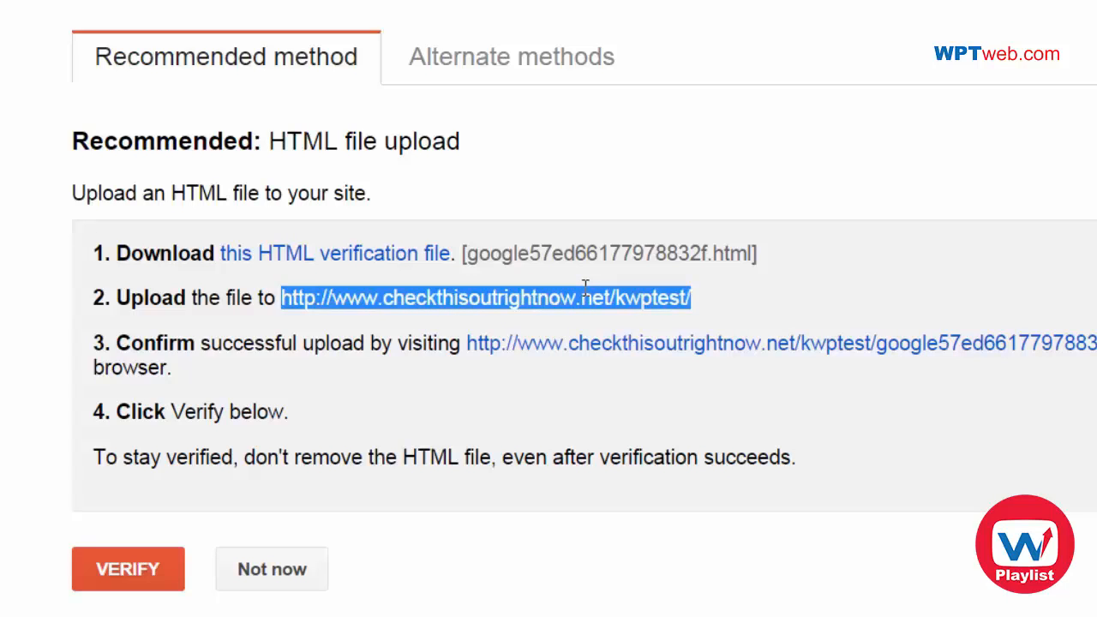
mouse_move(608, 346)
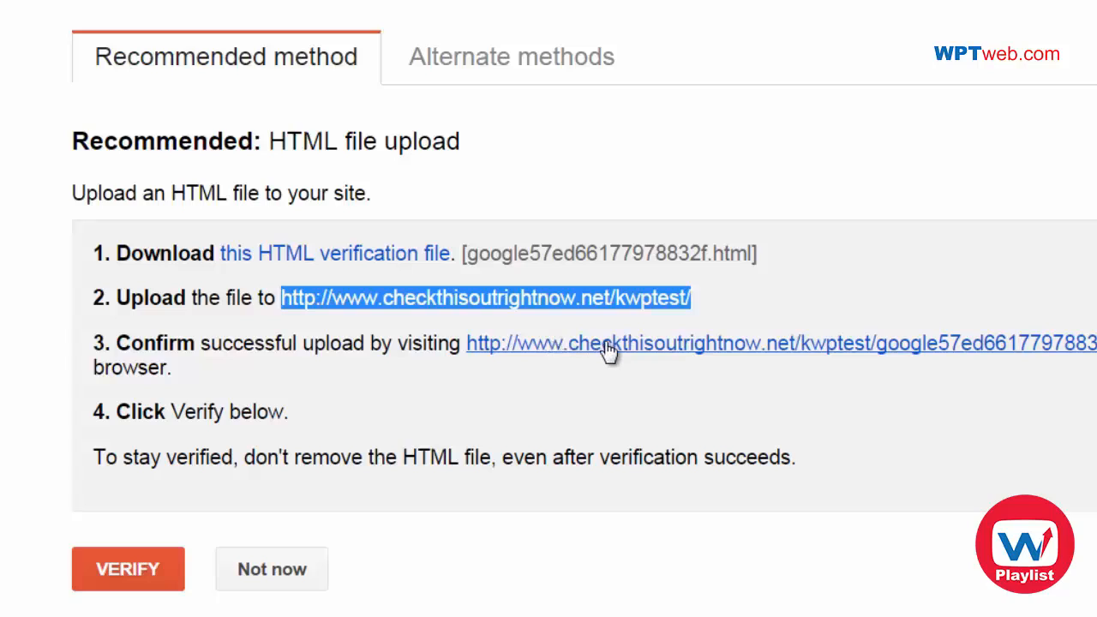
mouse_move(517, 449)
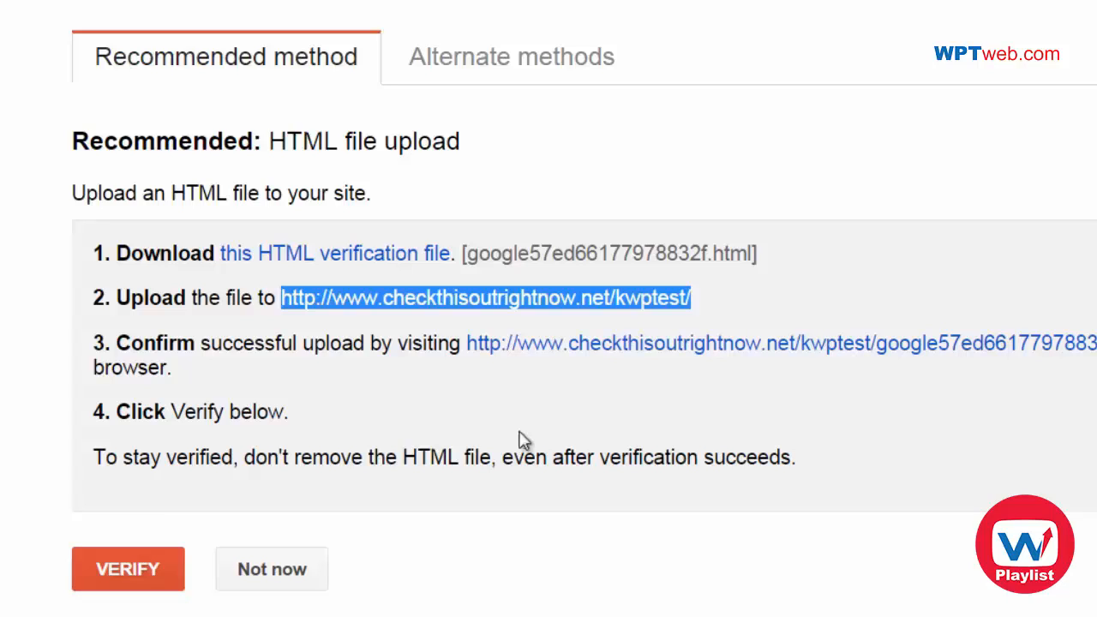
mouse_move(443, 346)
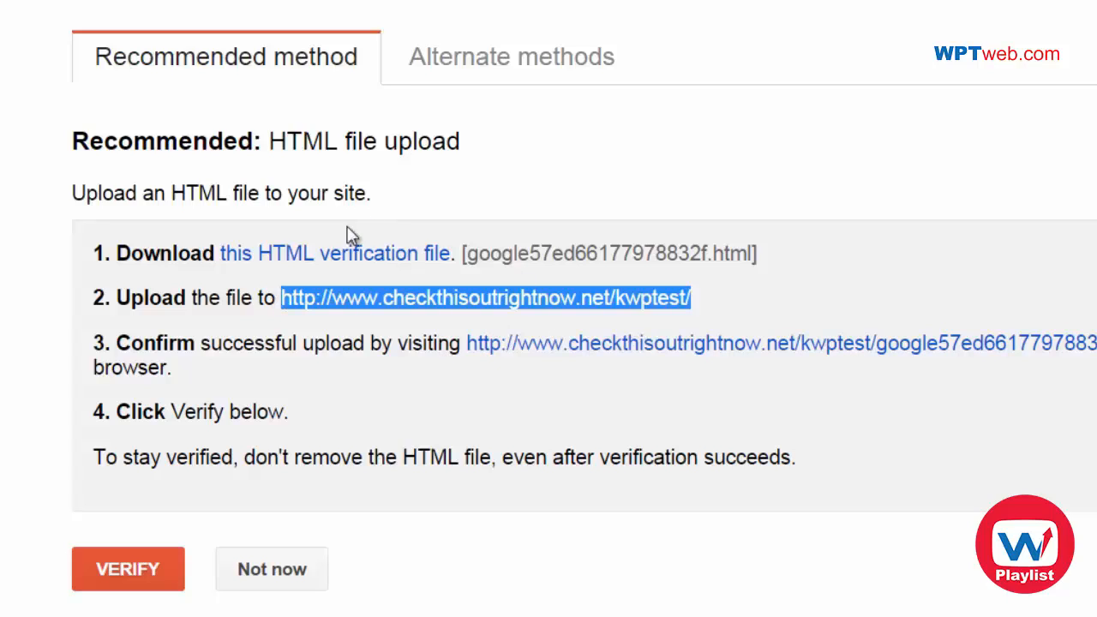
mouse_move(442, 462)
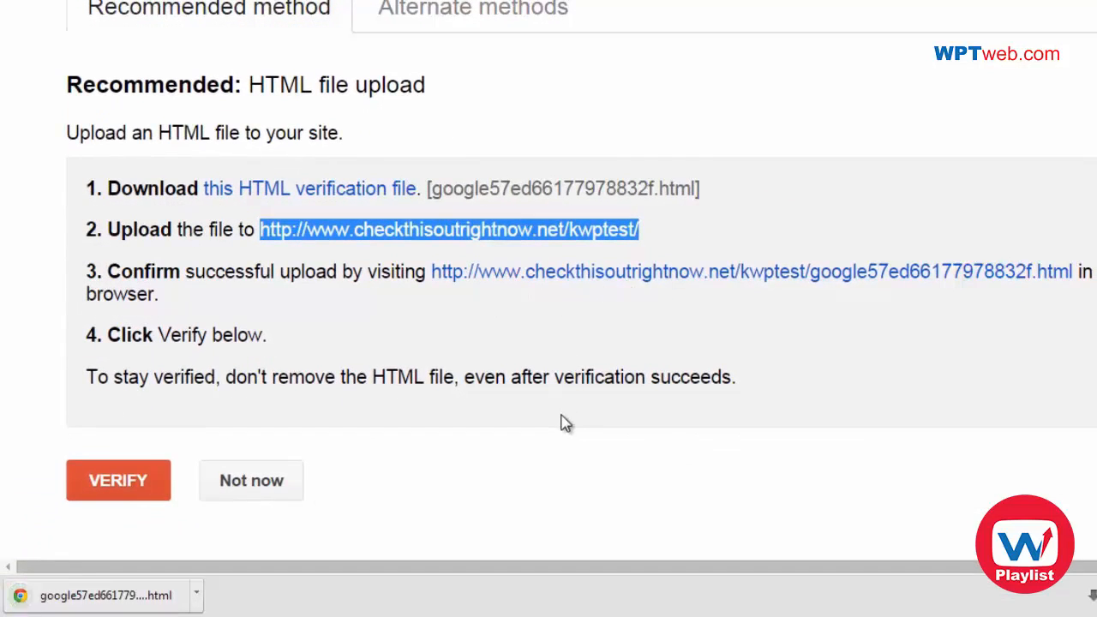
mouse_move(564, 398)
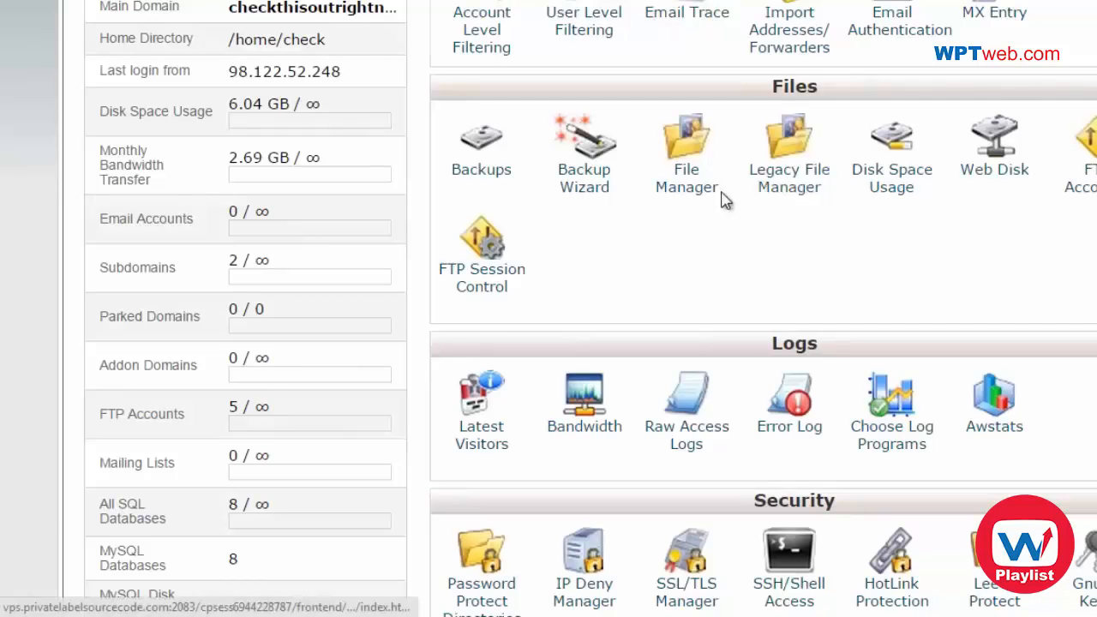
mouse_move(788, 178)
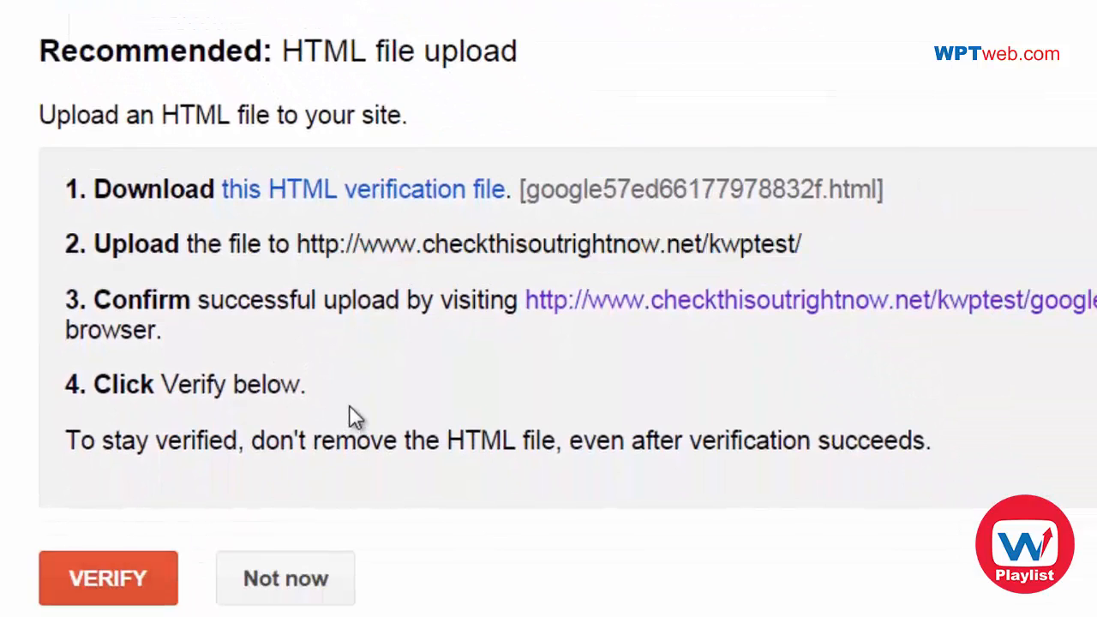
- Verify ownership of the kwptest site using the uploaded HTML file
left_click(107, 577)
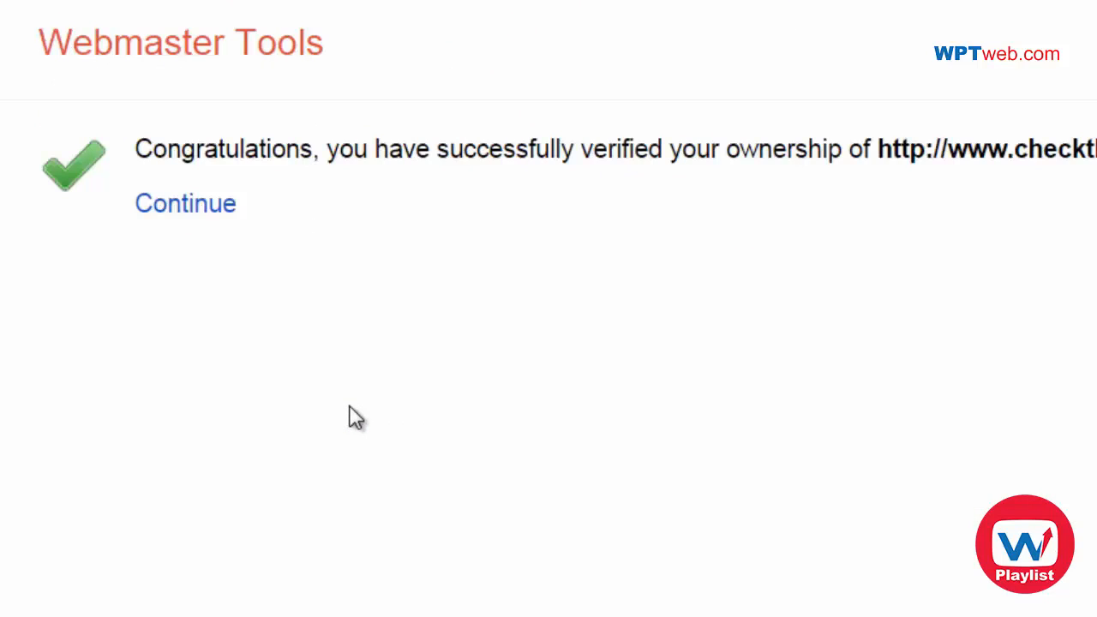
mouse_move(921, 185)
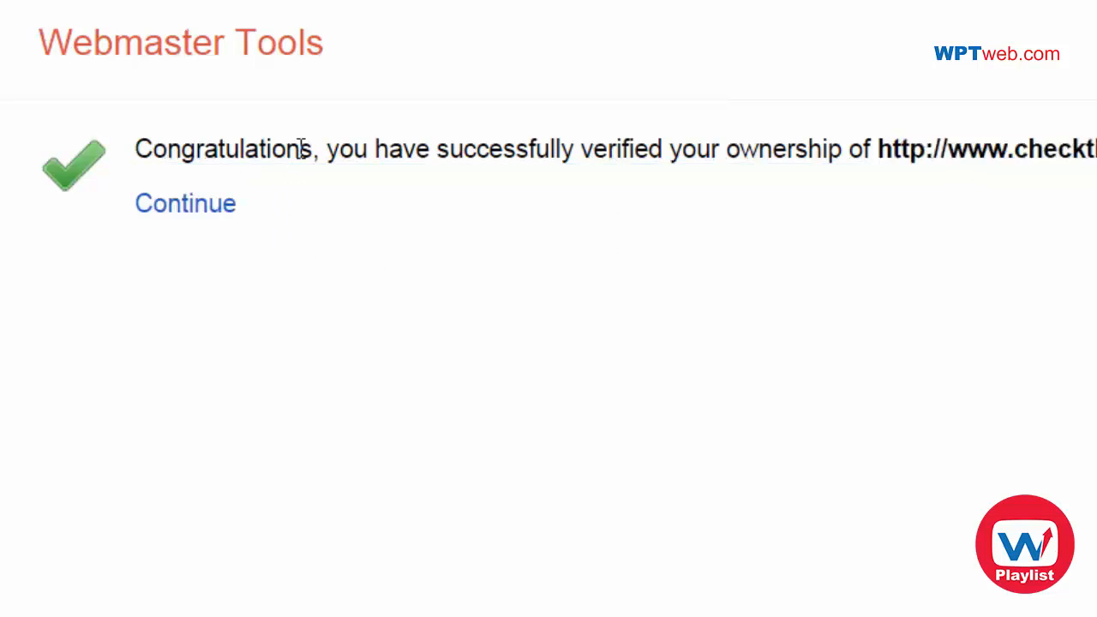
- Continue to the site dashboard and reach Sitemaps under the Crawl tools
left_click(185, 202)
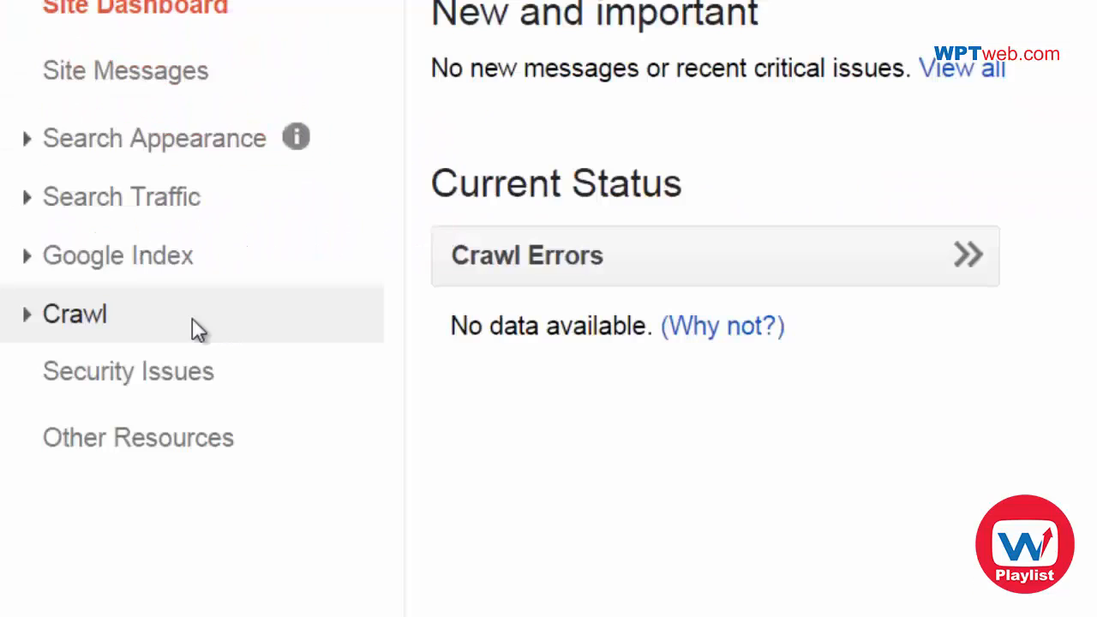
mouse_move(407, 364)
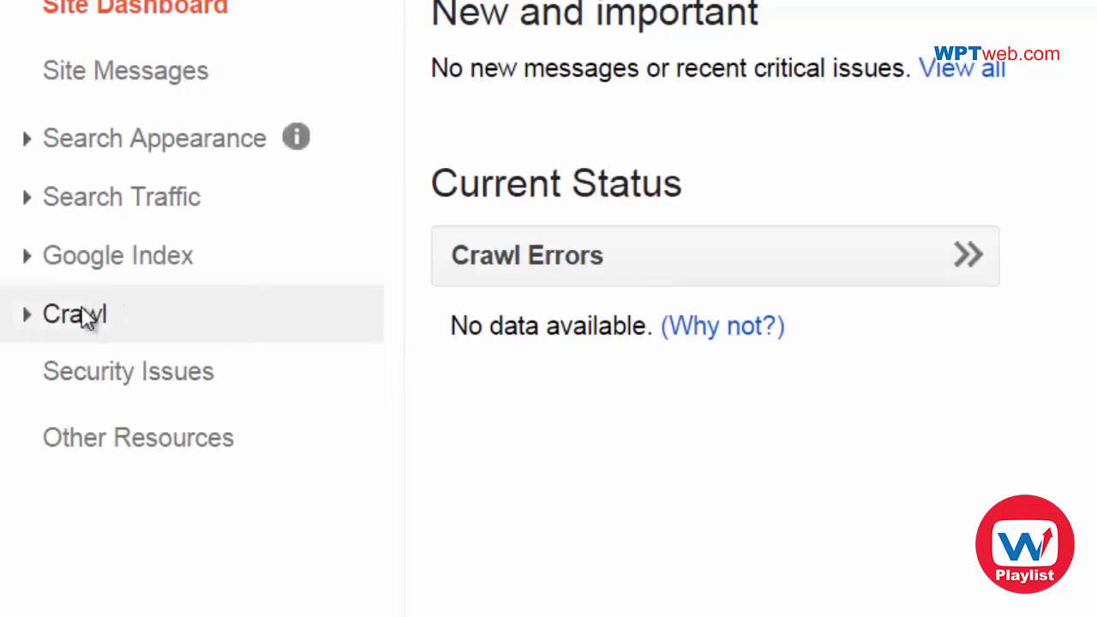
left_click(76, 314)
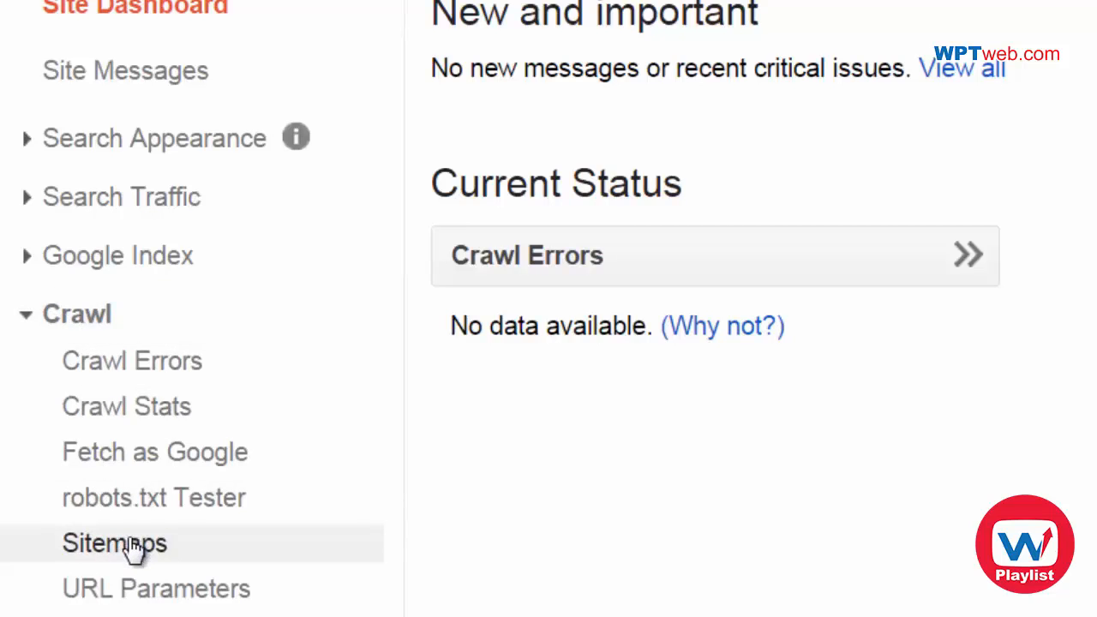
left_click(113, 542)
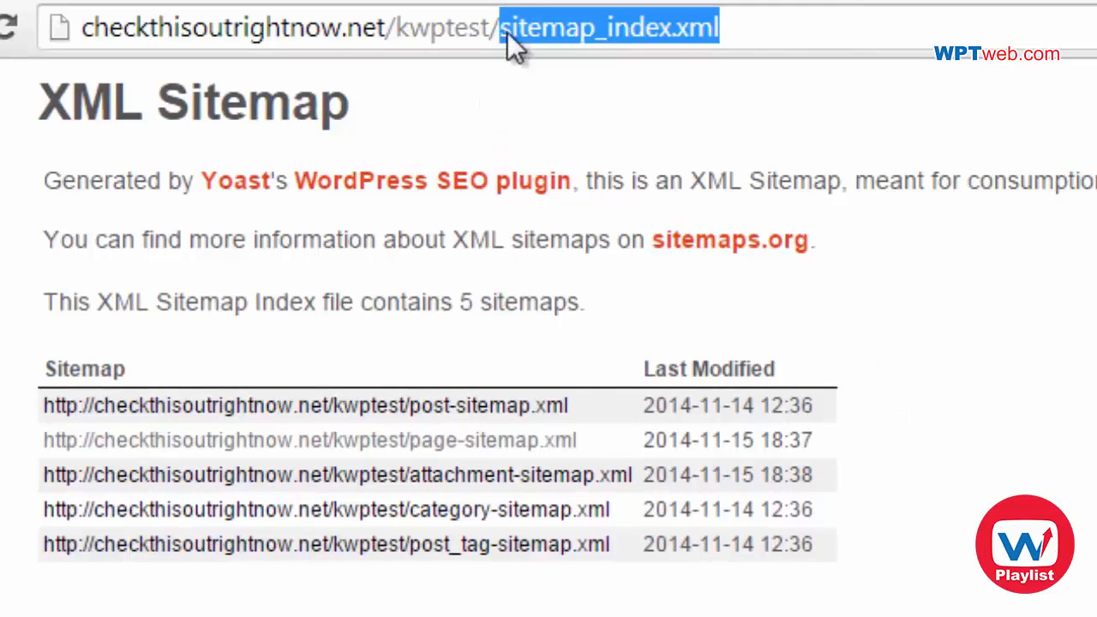
mouse_move(985, 116)
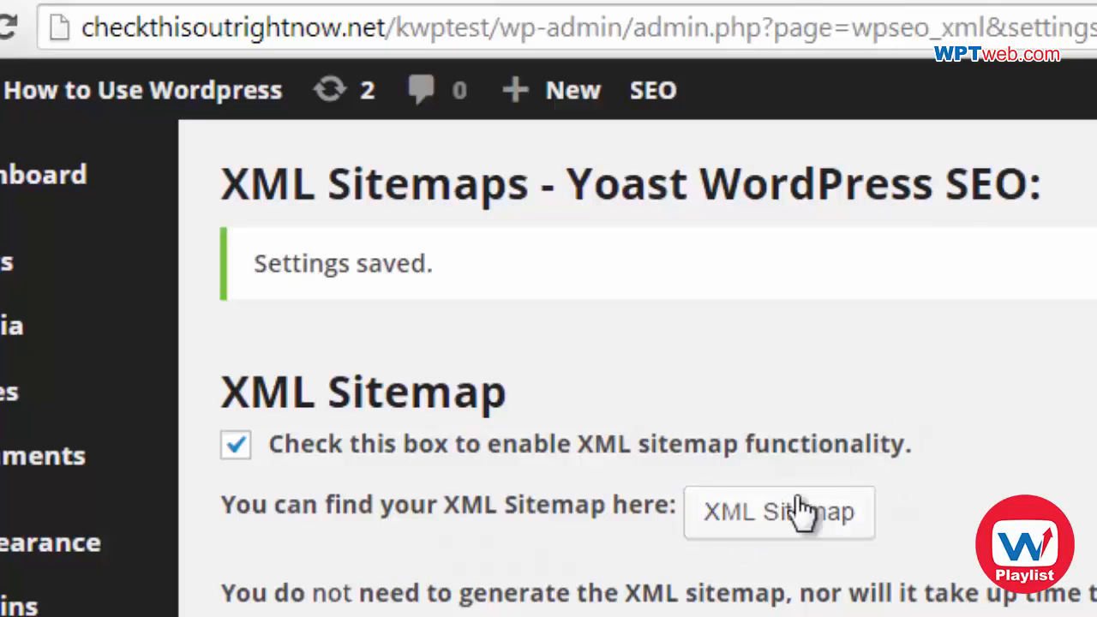
- View the Yoast XML sitemap index and copy sitemap_index.xml from the address bar
left_click(777, 511)
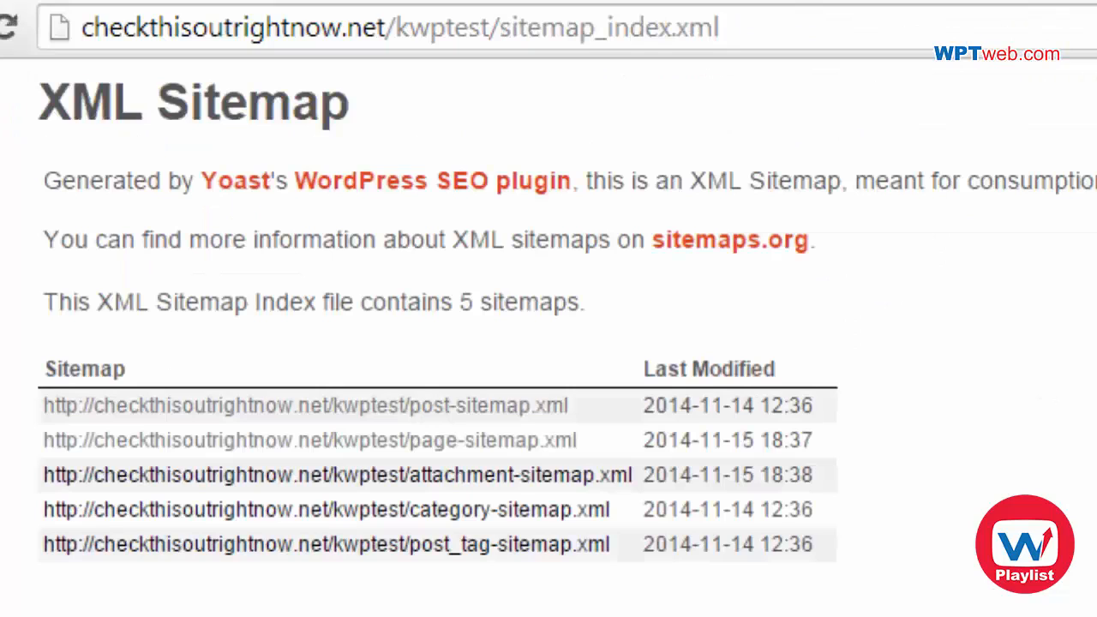
mouse_move(511, 69)
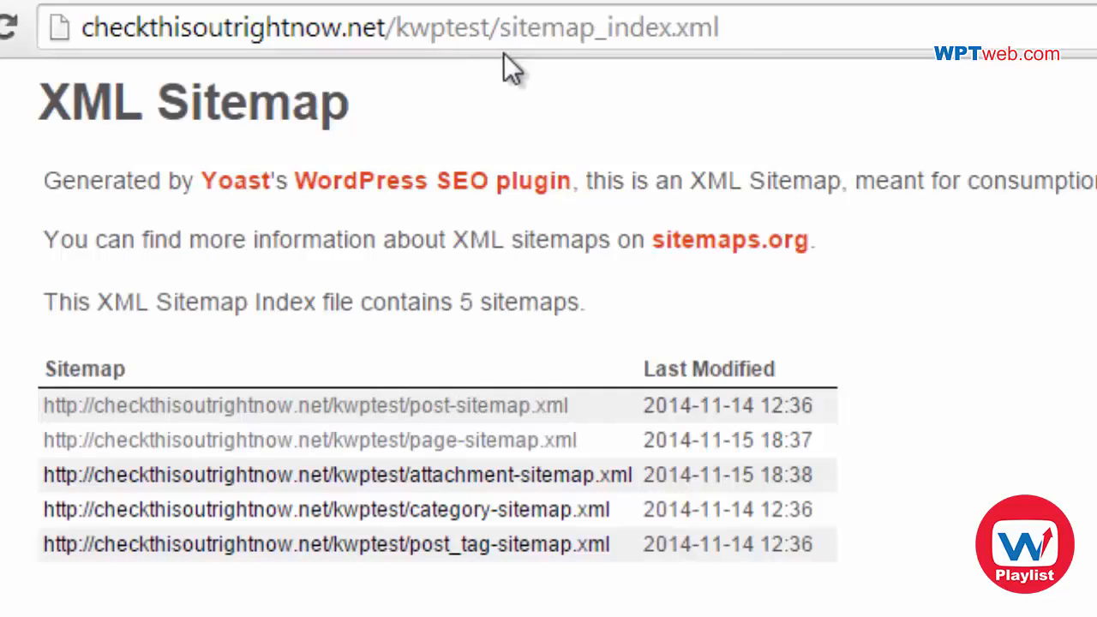
double_click(608, 28)
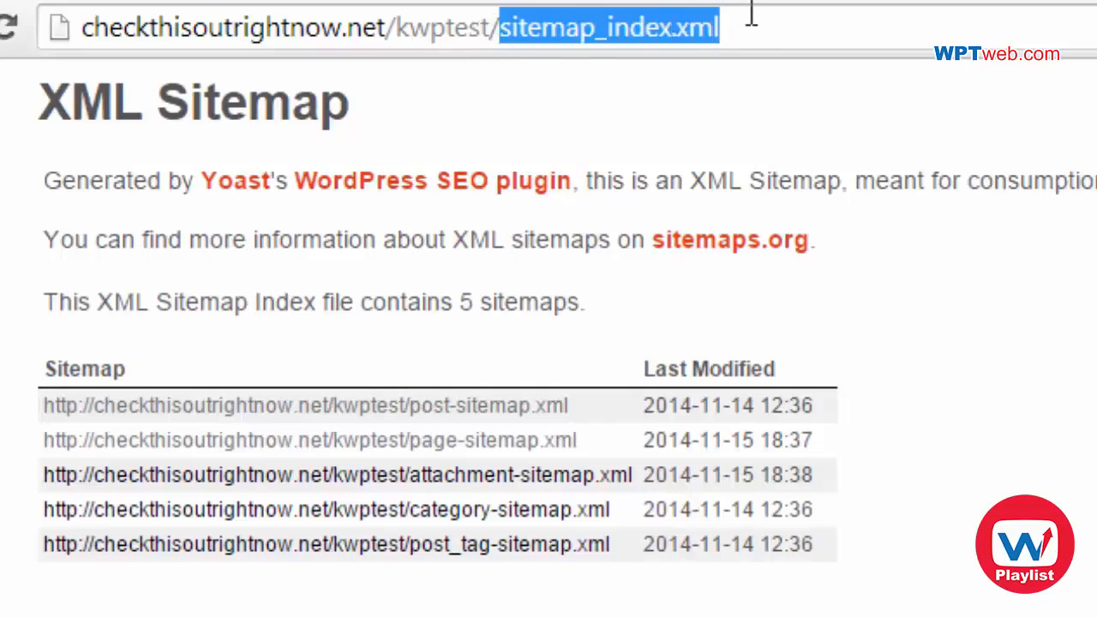
mouse_move(479, 43)
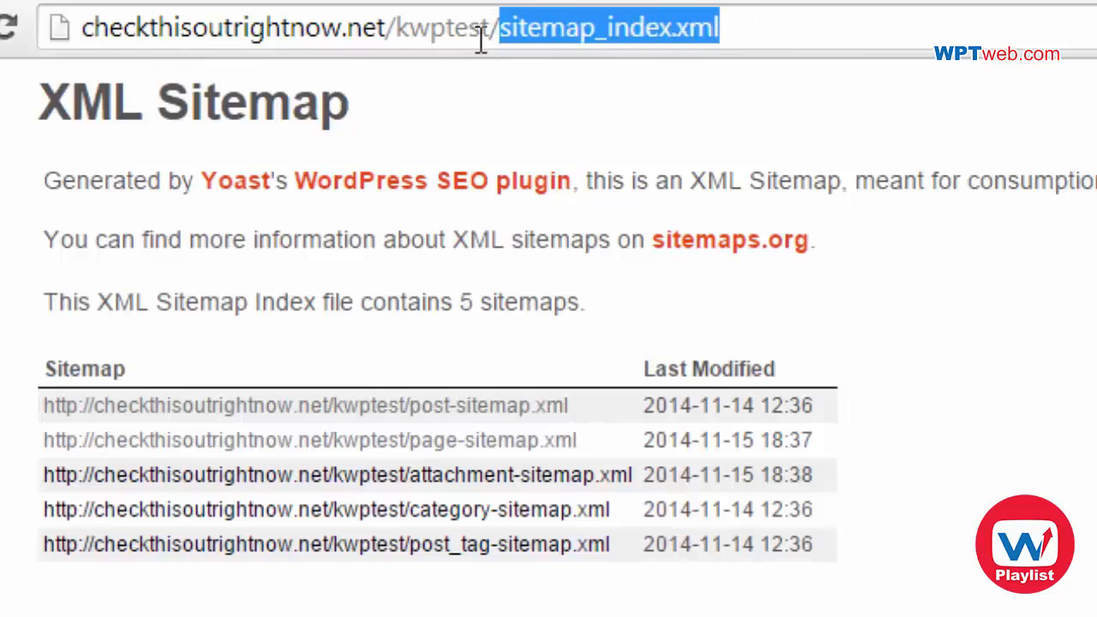
right_click(608, 27)
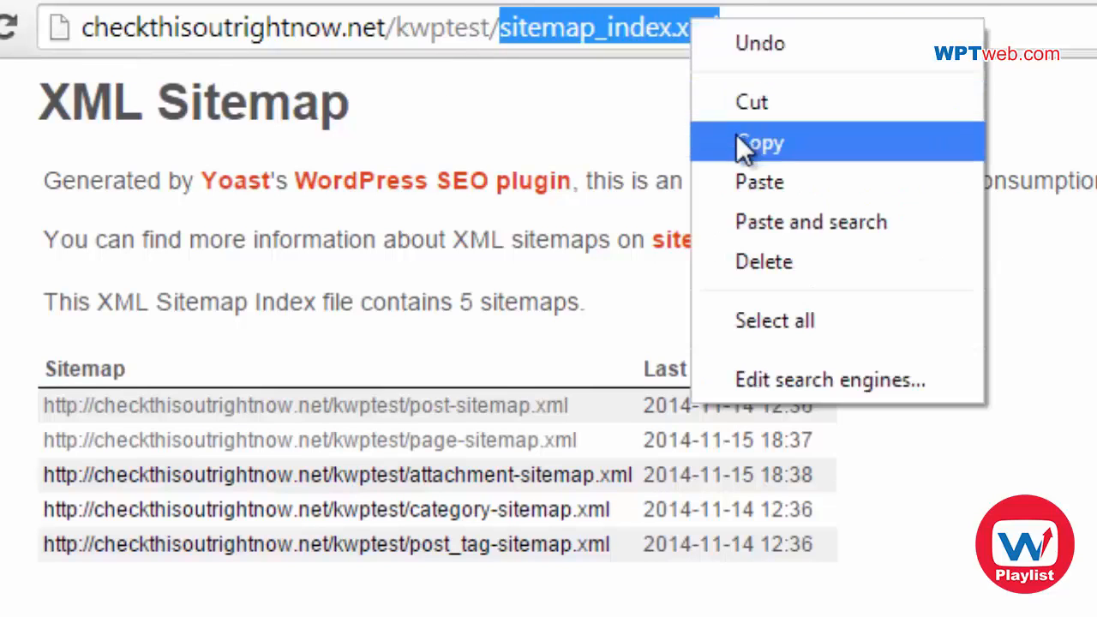
left_click(757, 143)
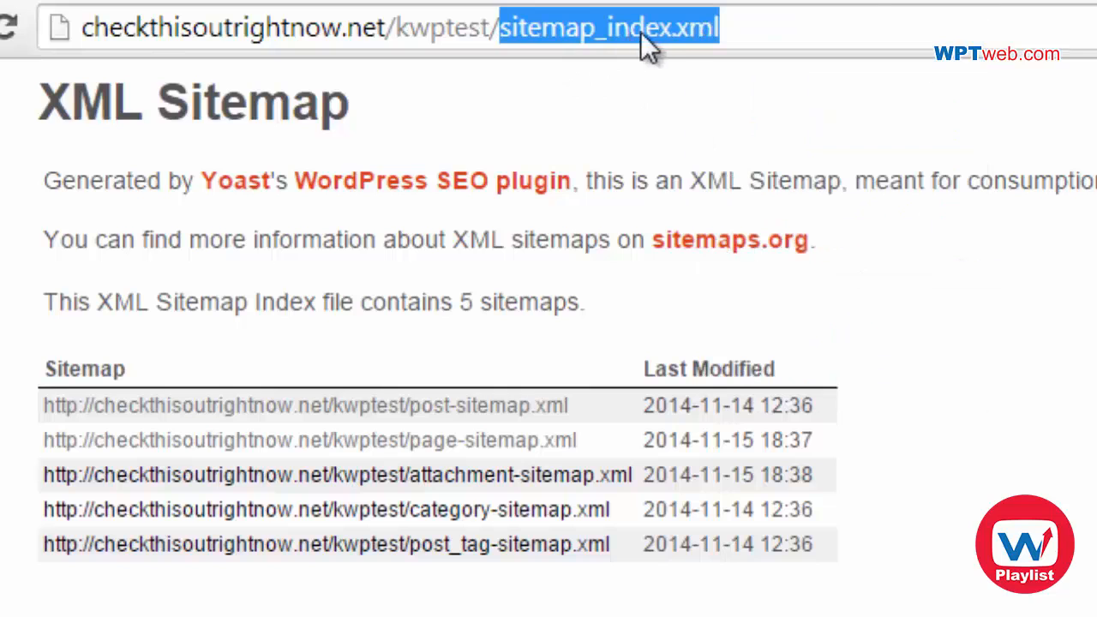
mouse_move(740, 25)
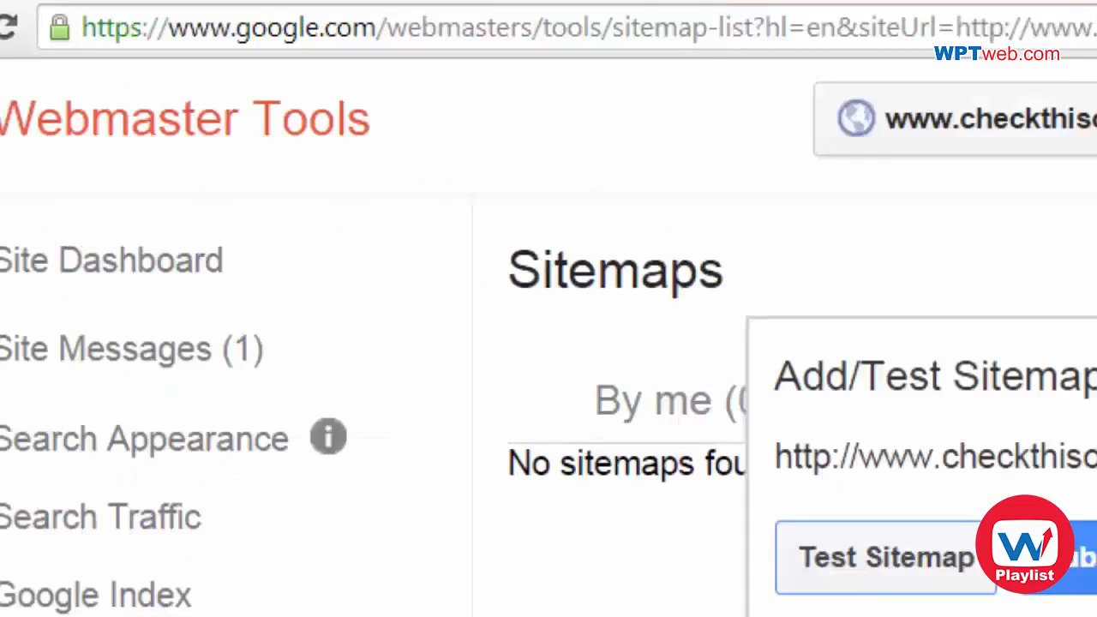
- Paste sitemap_index.xml, test it, submit it to Google and refresh the sitemap list
right_click(860, 192)
type("sitemap_index.xml")
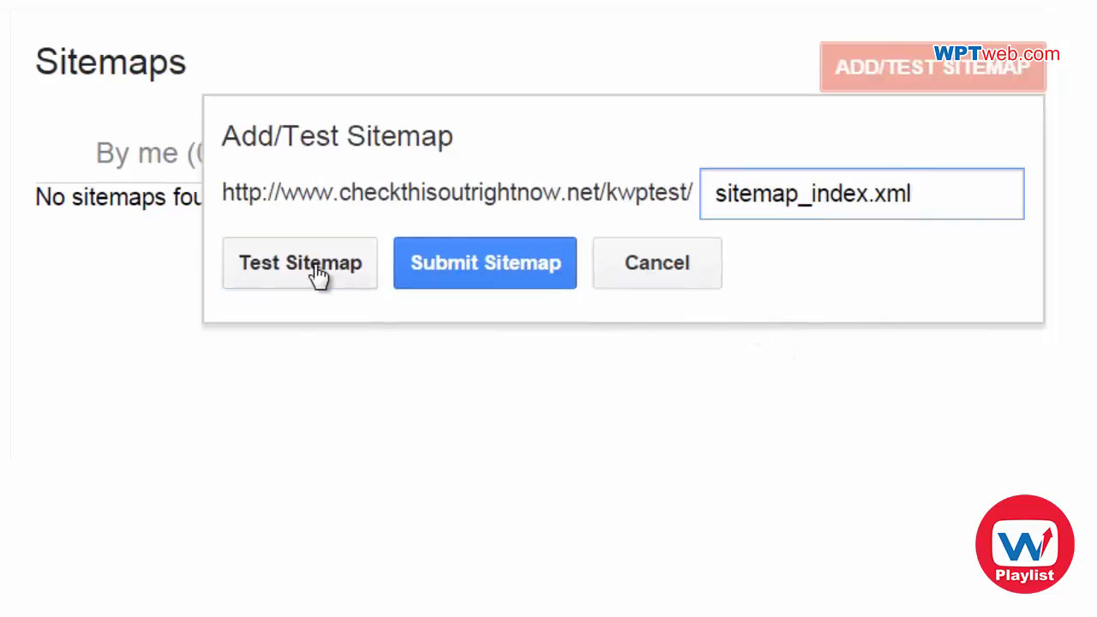
left_click(300, 264)
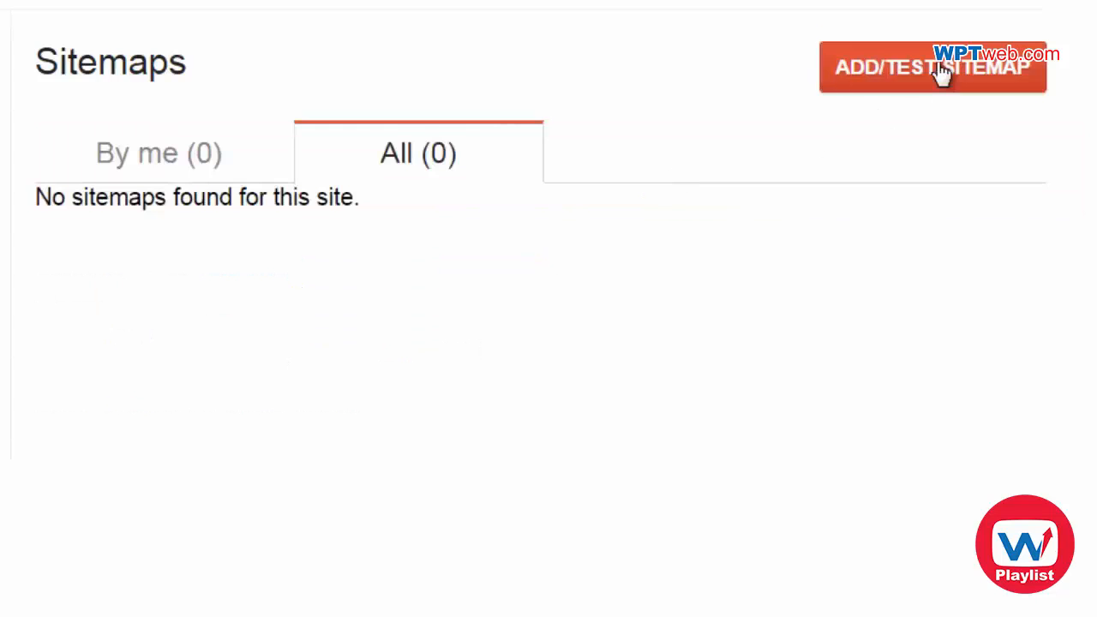
left_click(932, 66)
type("sitemap_index.xml")
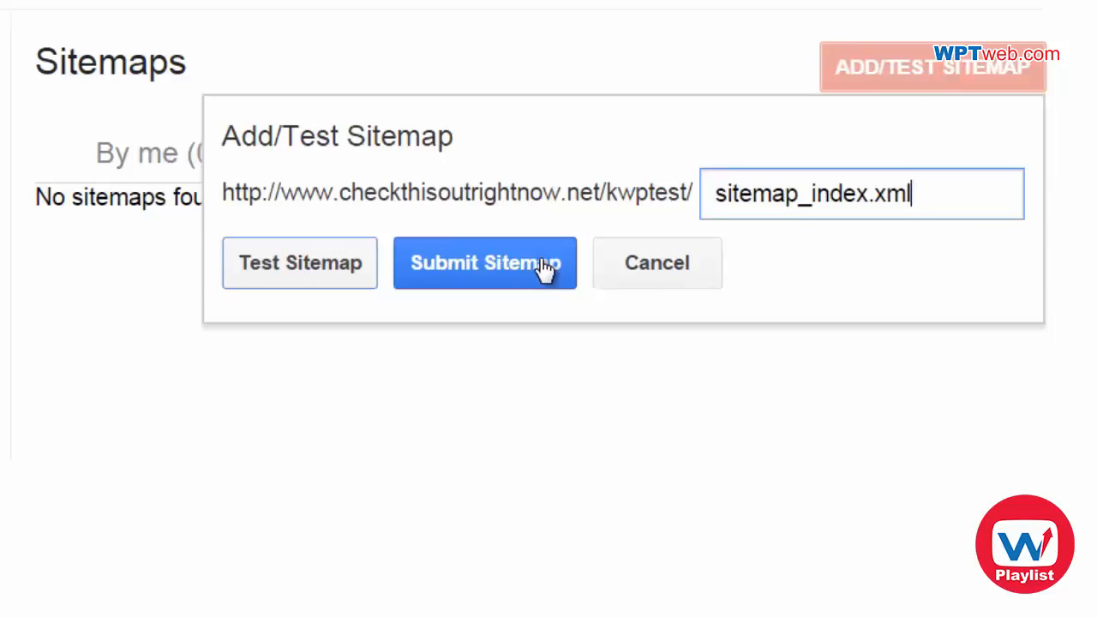
left_click(485, 264)
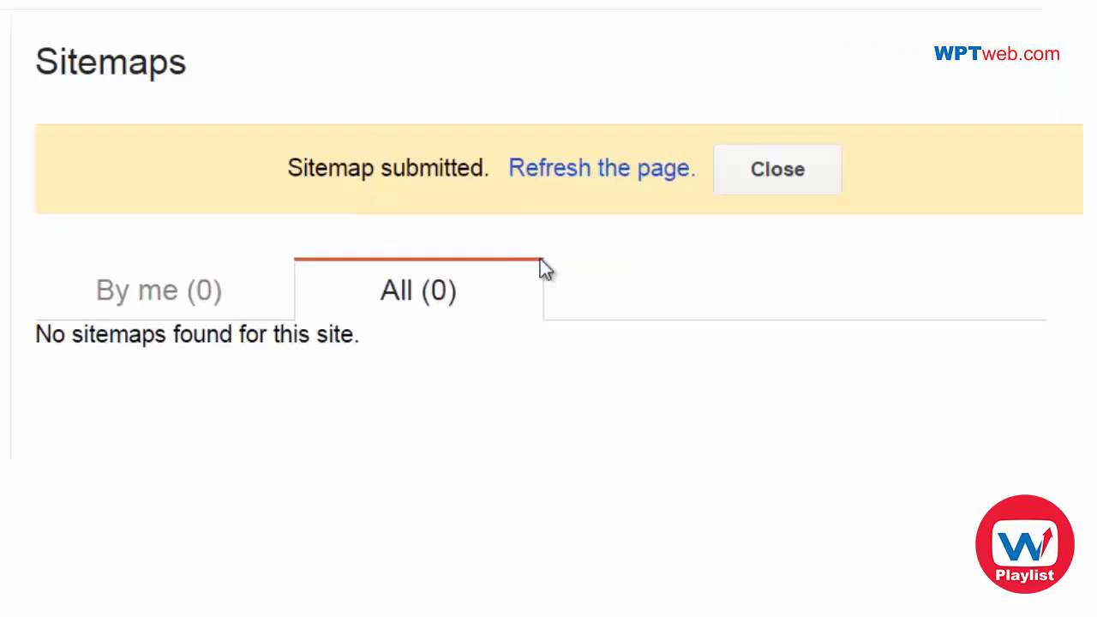
mouse_move(600, 168)
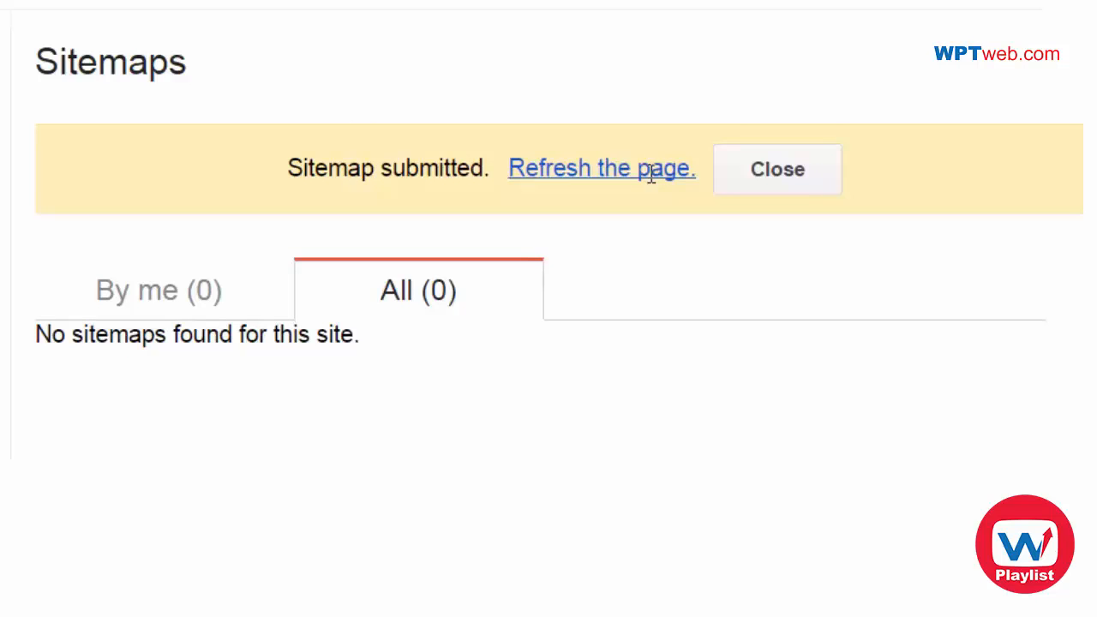
left_click(600, 168)
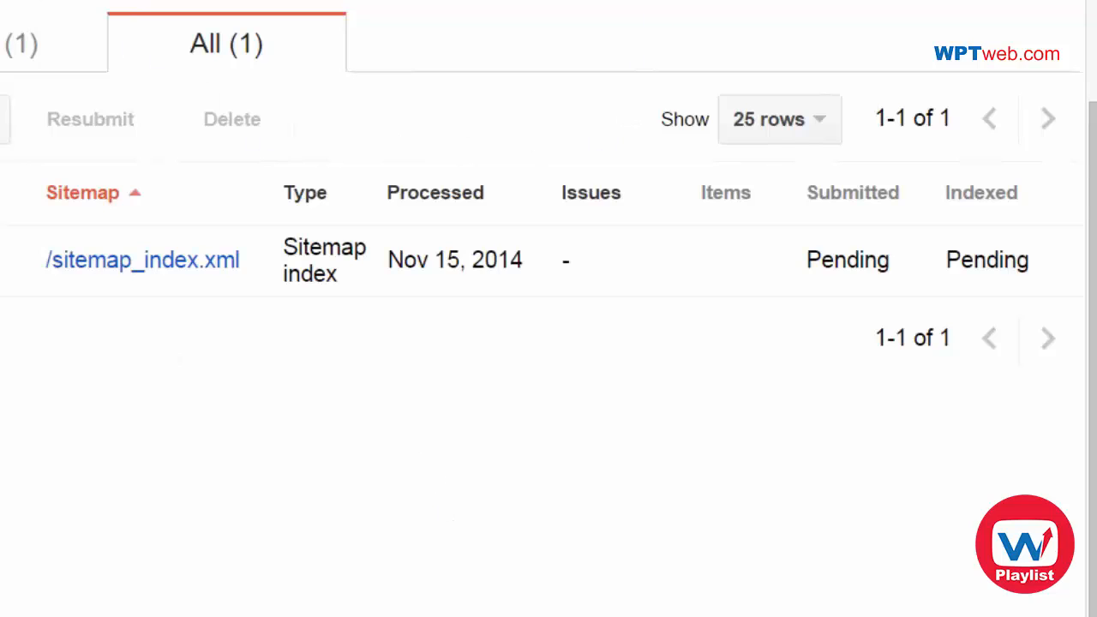
- Add page-sitemap.xml as a second sitemap and submit it to Google
left_click(141, 260)
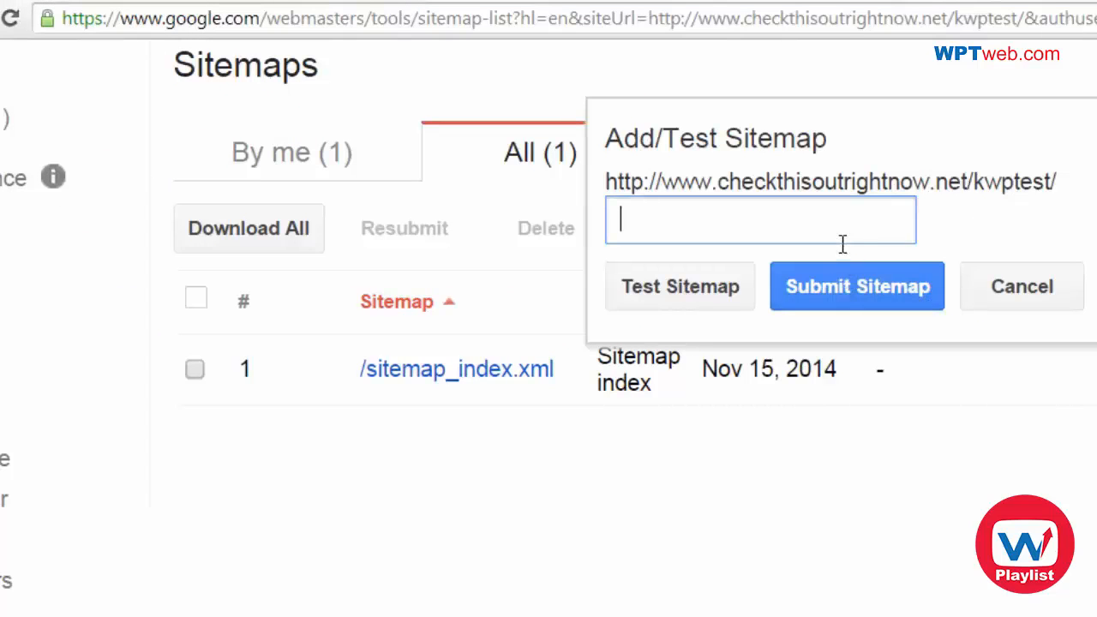
type("page-sitemap.xml")
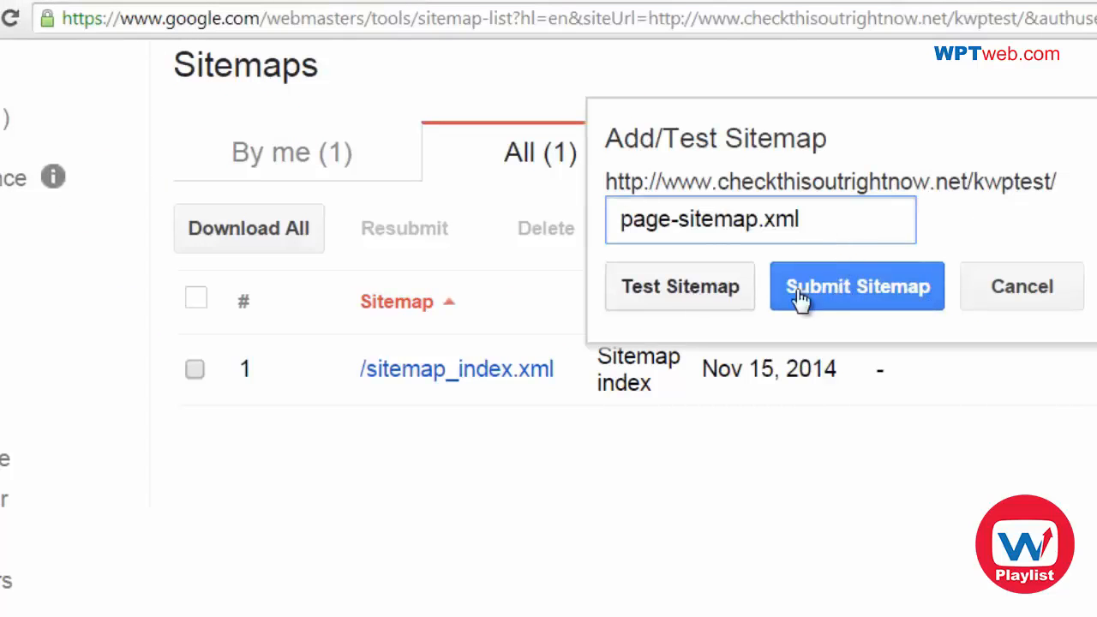
left_click(857, 286)
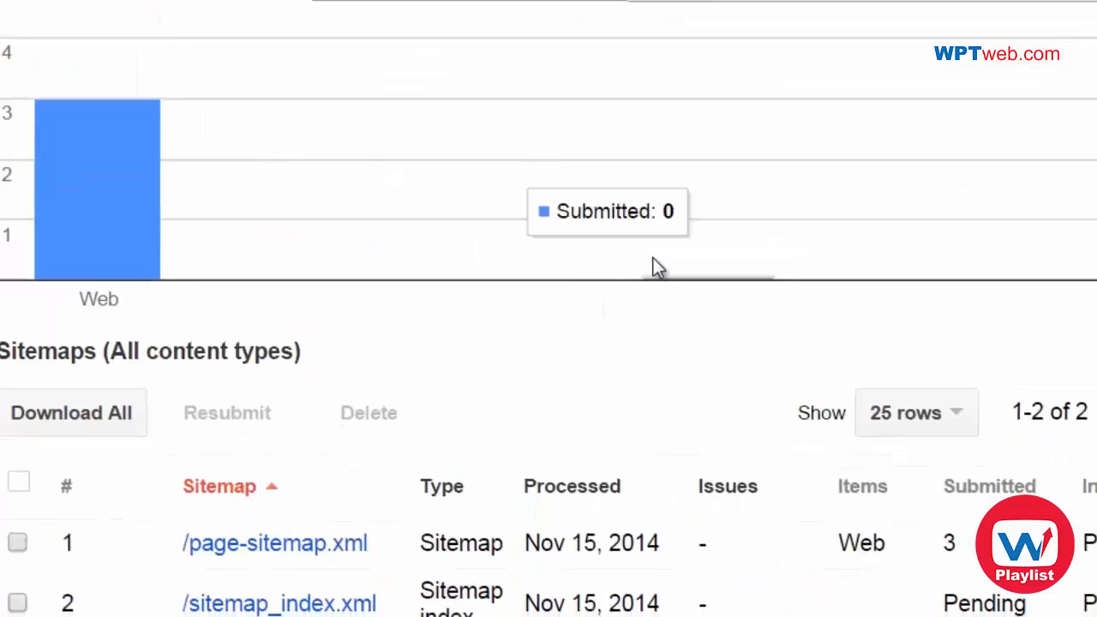
scroll("down", 3)
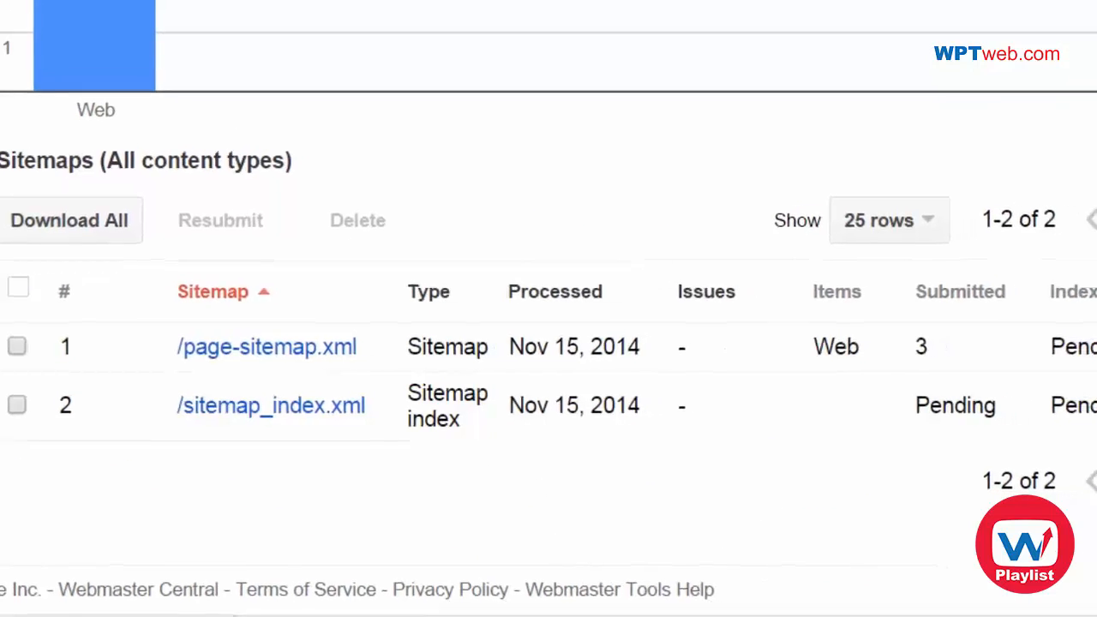